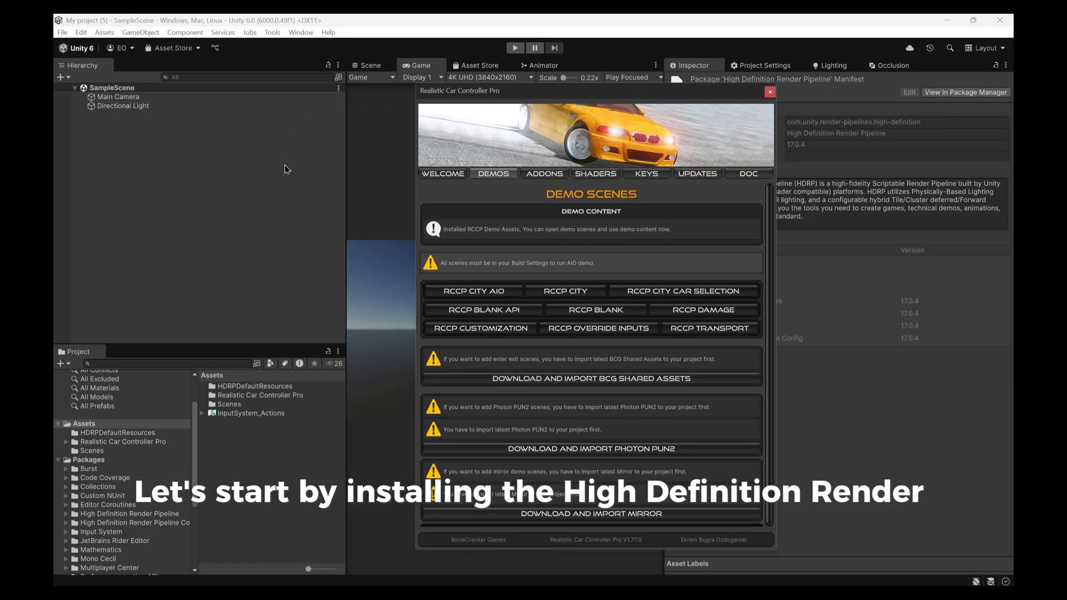
Close the RCCP welcome window and show the installed High Definition Render Pipeline 17.0.4 package.
click(770, 91)
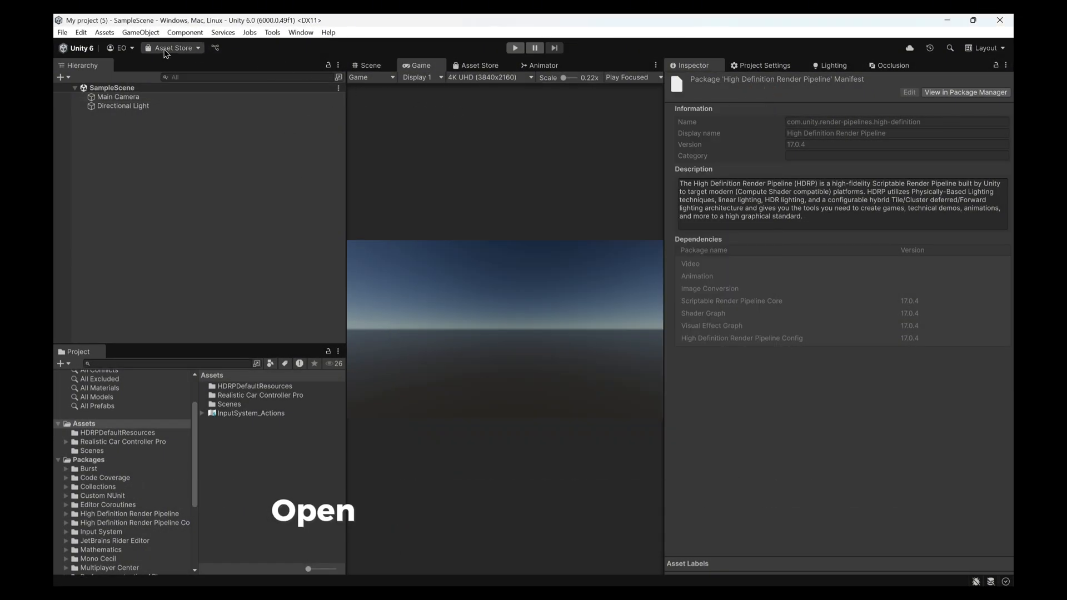
click(173, 48)
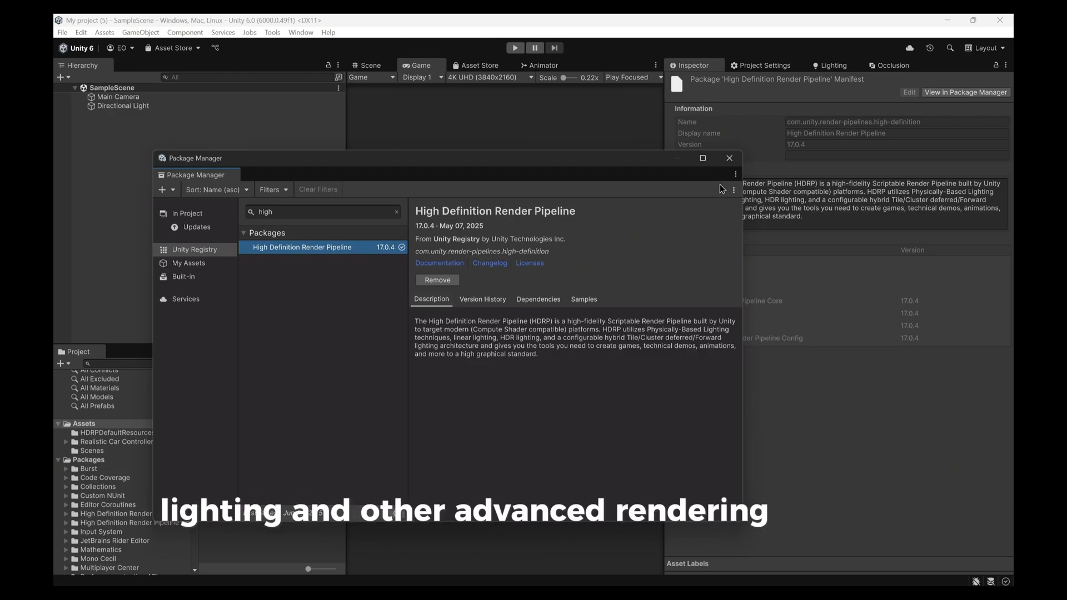
Close Package Manager and dismiss the HDRP Wizard once all configuration checks are green.
click(301, 33)
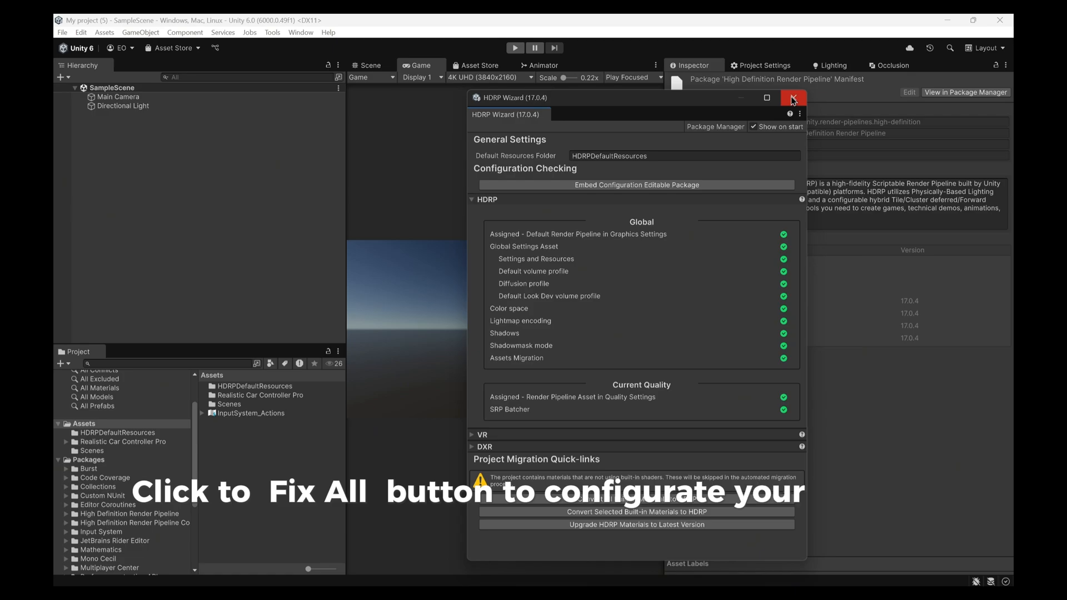
click(792, 97)
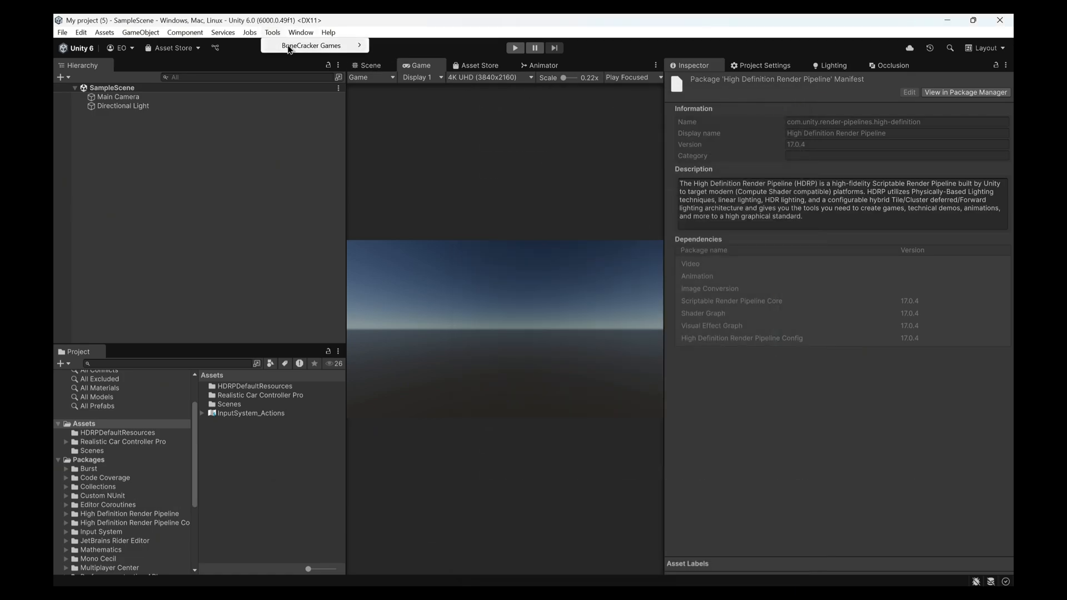
Load the RCCP city demo from the welcome window and open the RCCP Pipeline Converter.
click(312, 45)
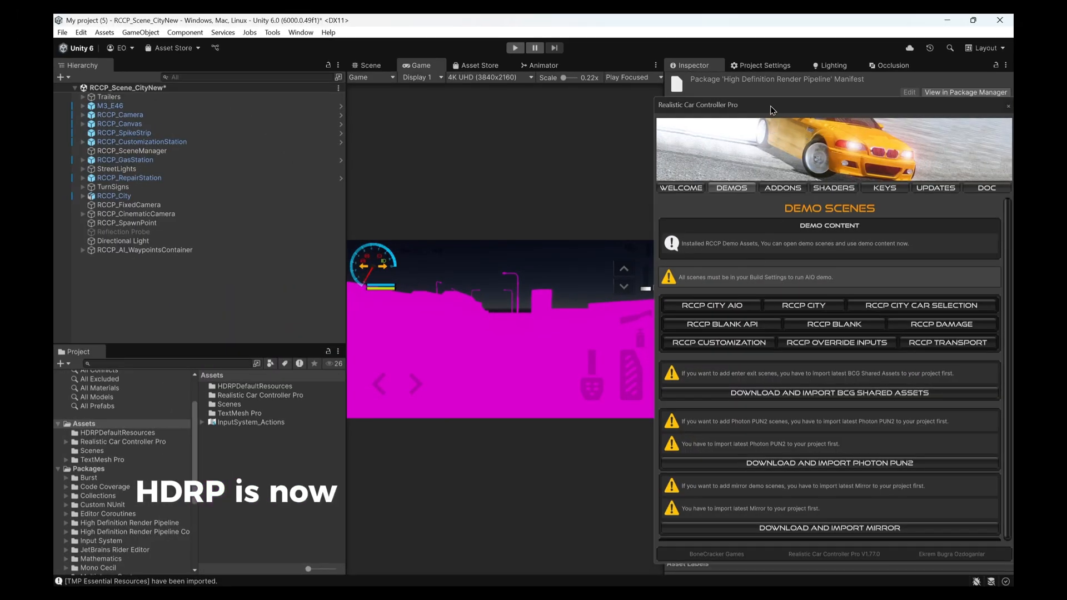
click(515, 48)
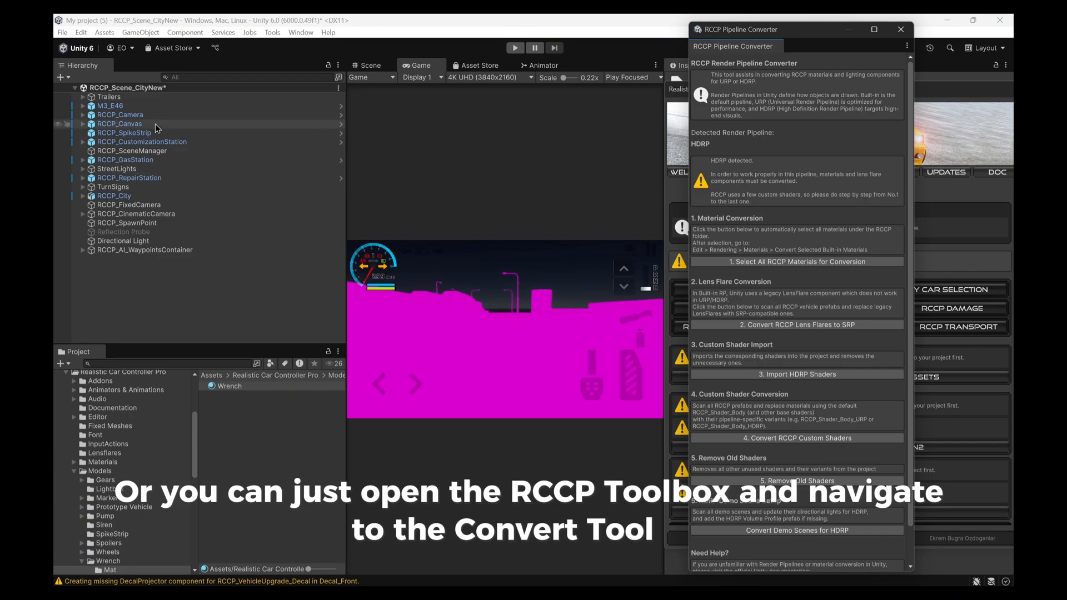
Run Convert Selected Built-in Materials to HDRP on the selected RCCP materials.
click(107, 468)
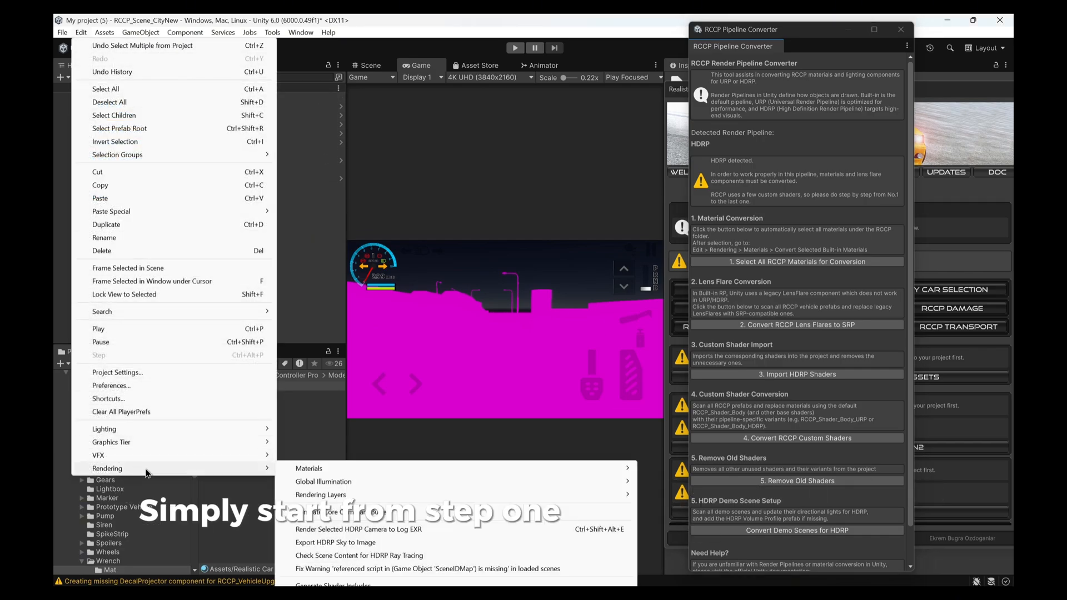
mouse_move(308, 469)
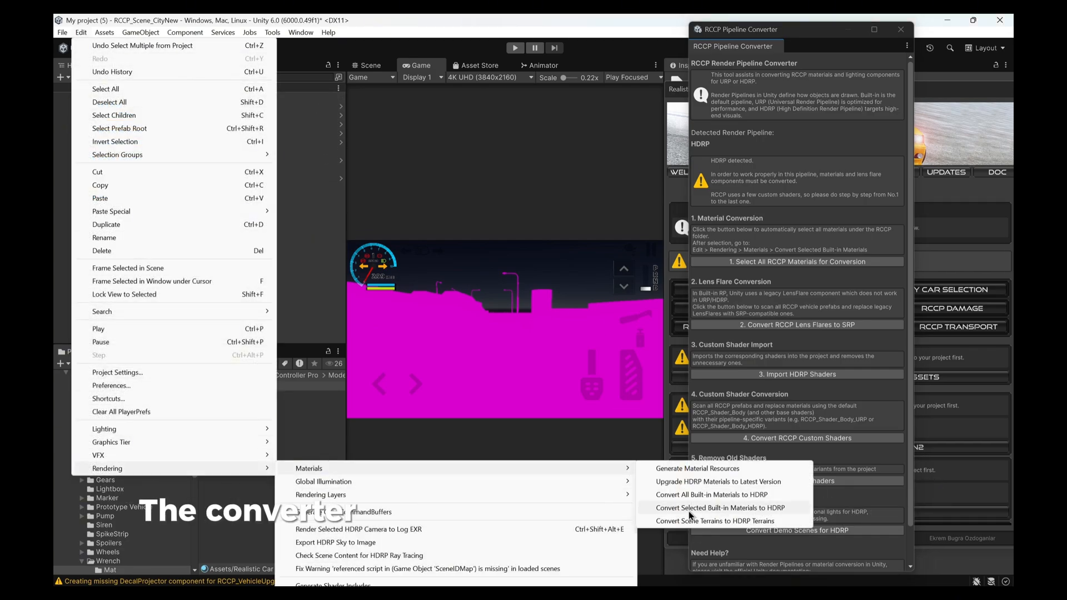
click(719, 507)
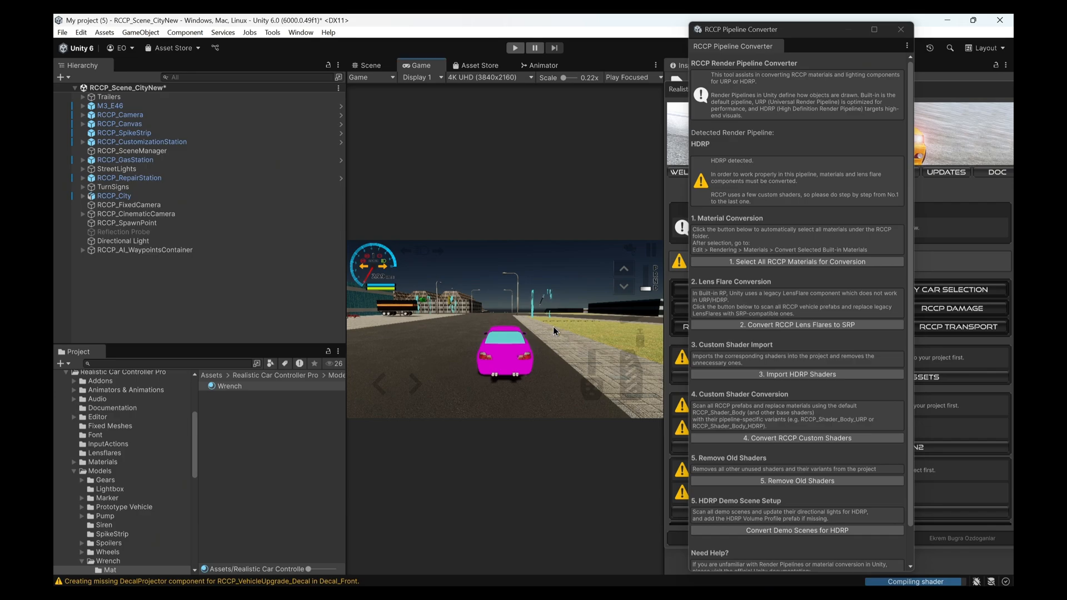
mouse_move(796, 324)
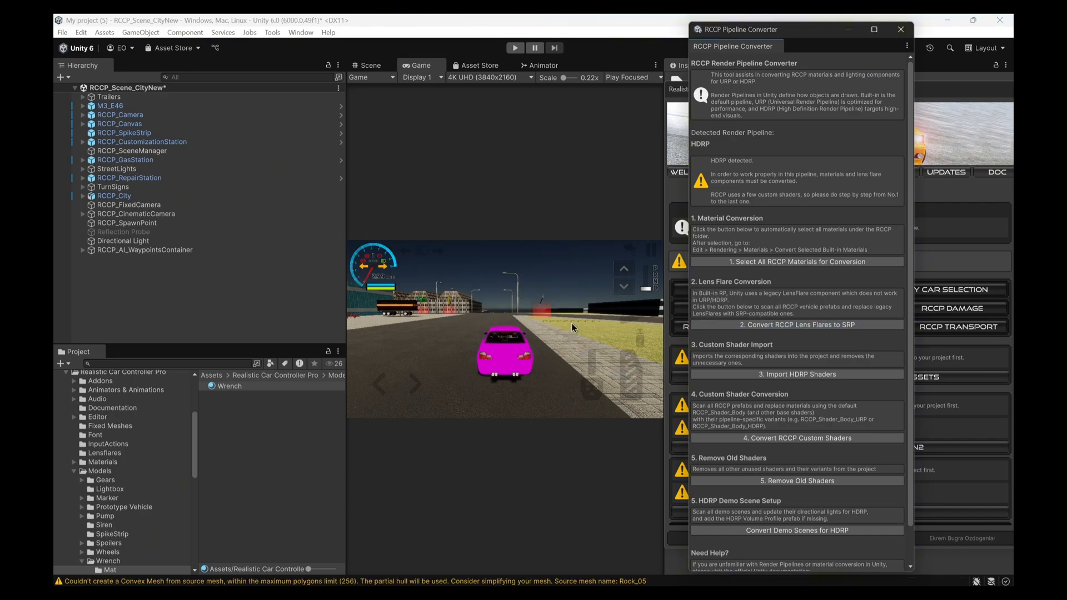
Import the RCCP HDRP shaders and volume profile package, then acknowledge the conversion message.
click(797, 374)
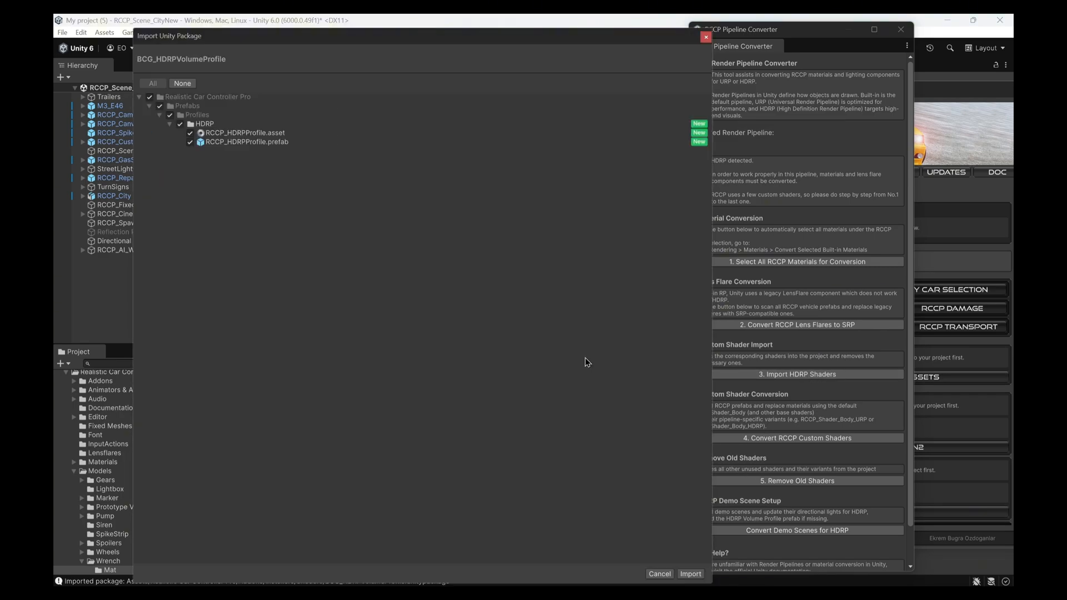
click(689, 574)
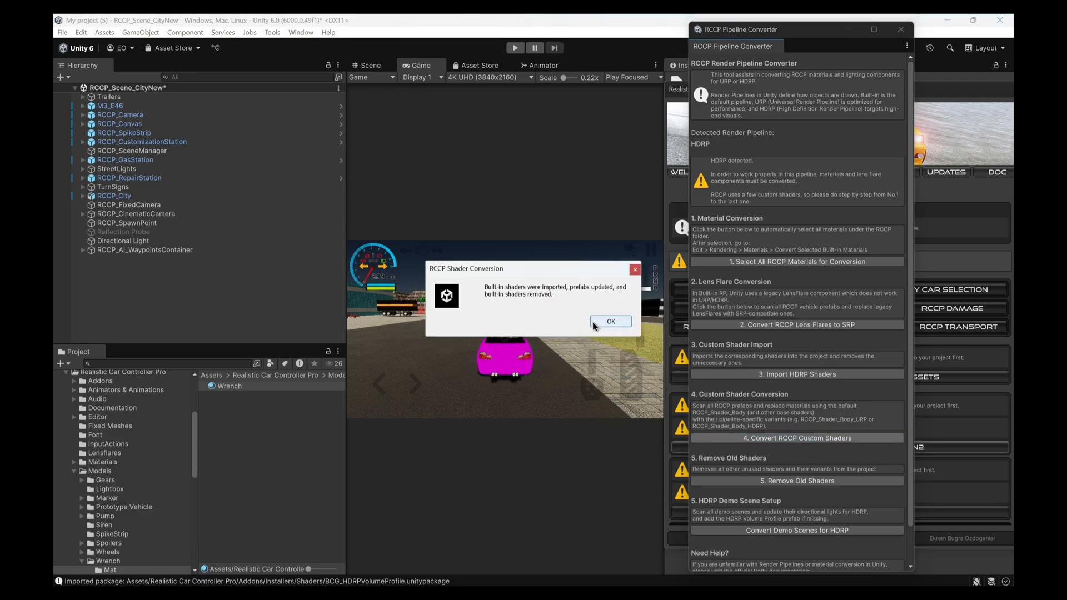
click(610, 322)
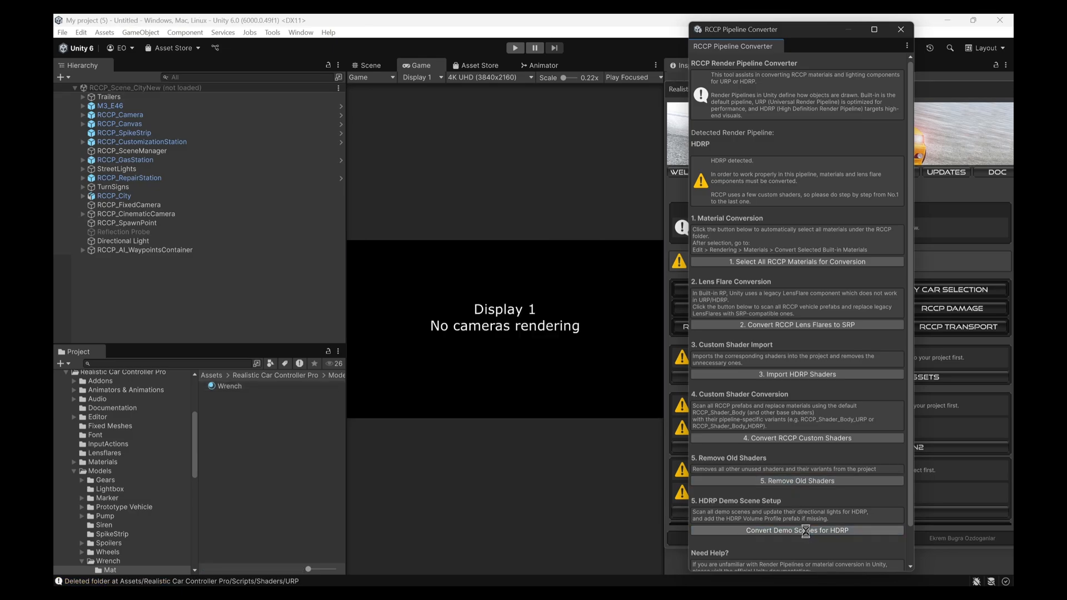
Run 'Convert Demo Scenes for HDRP' in the RCCP Pipeline Converter.
click(797, 531)
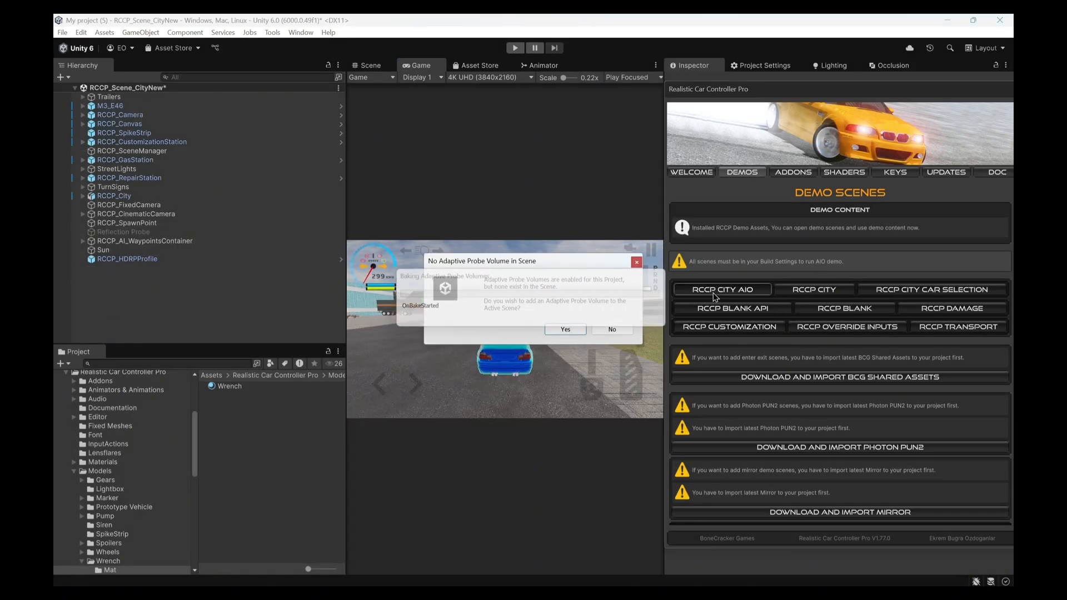
Play-test the RCCP CITY AIO scene, then the vehicle selection demo scene.
click(610, 328)
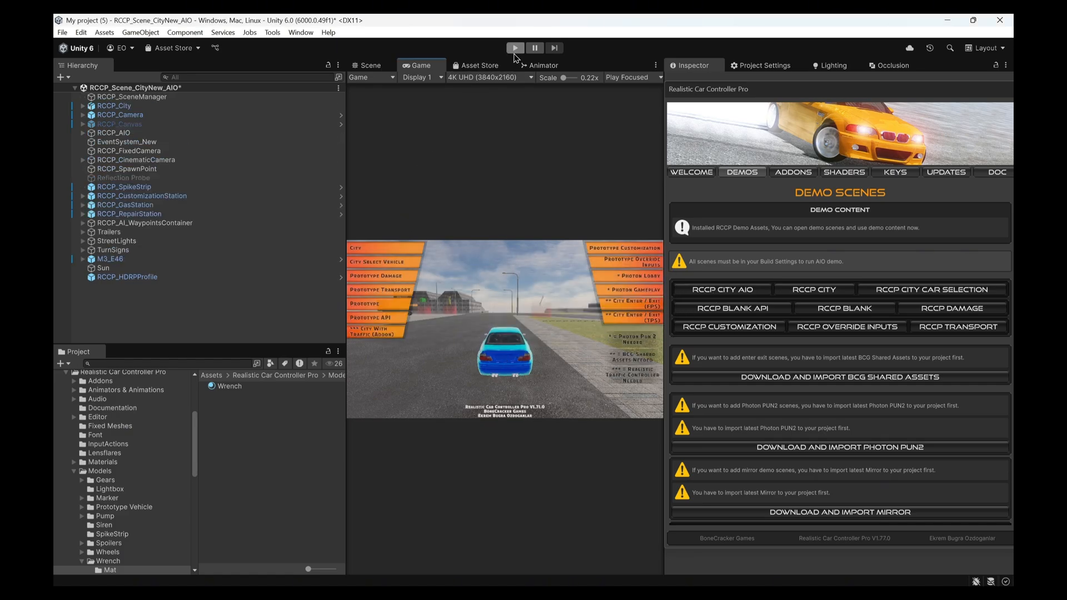
click(515, 48)
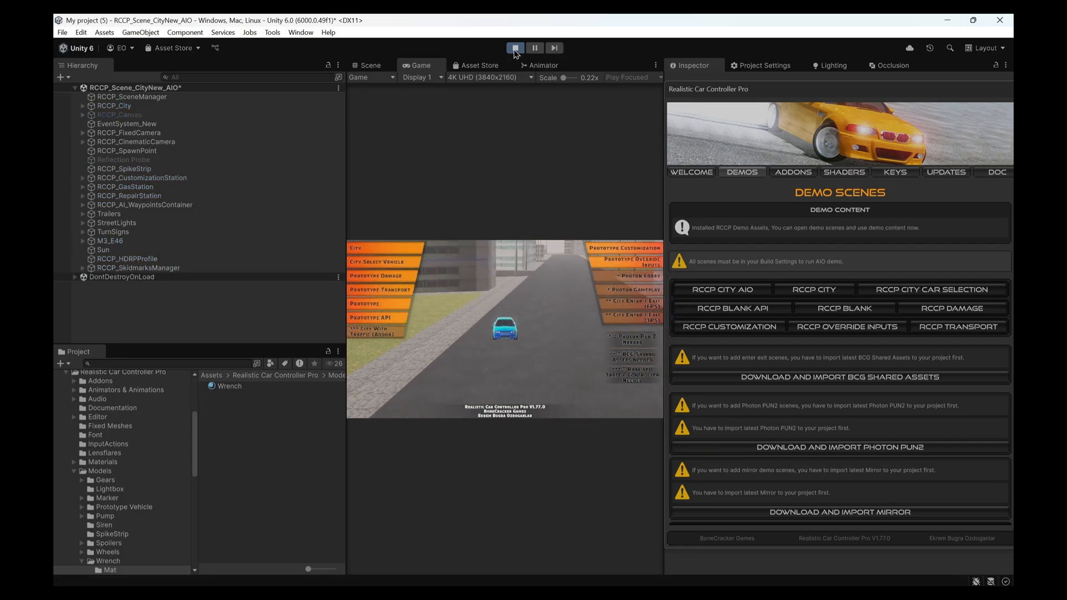
click(515, 48)
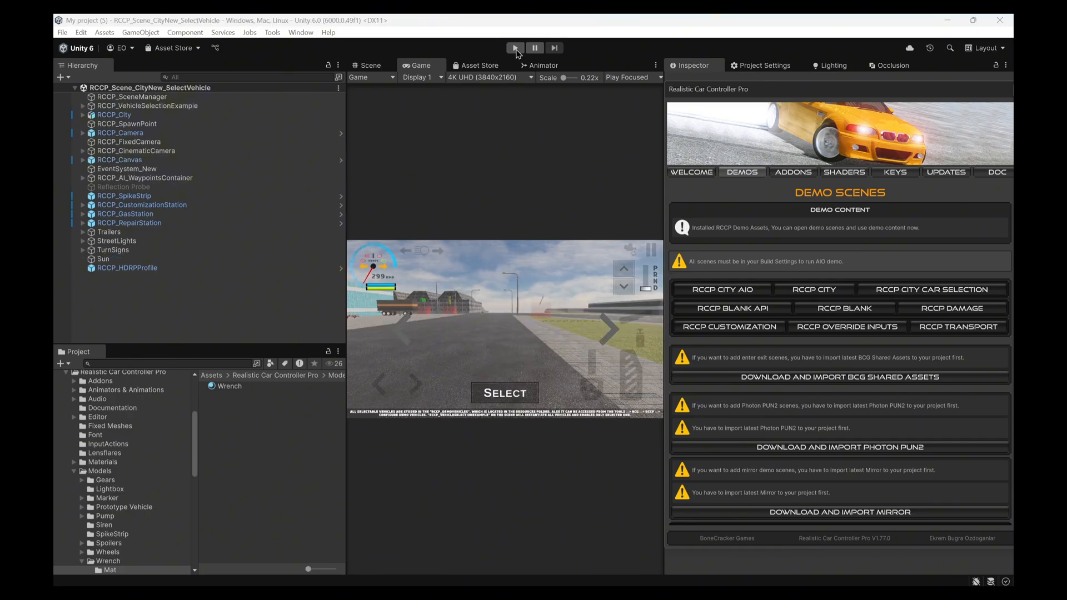
click(515, 48)
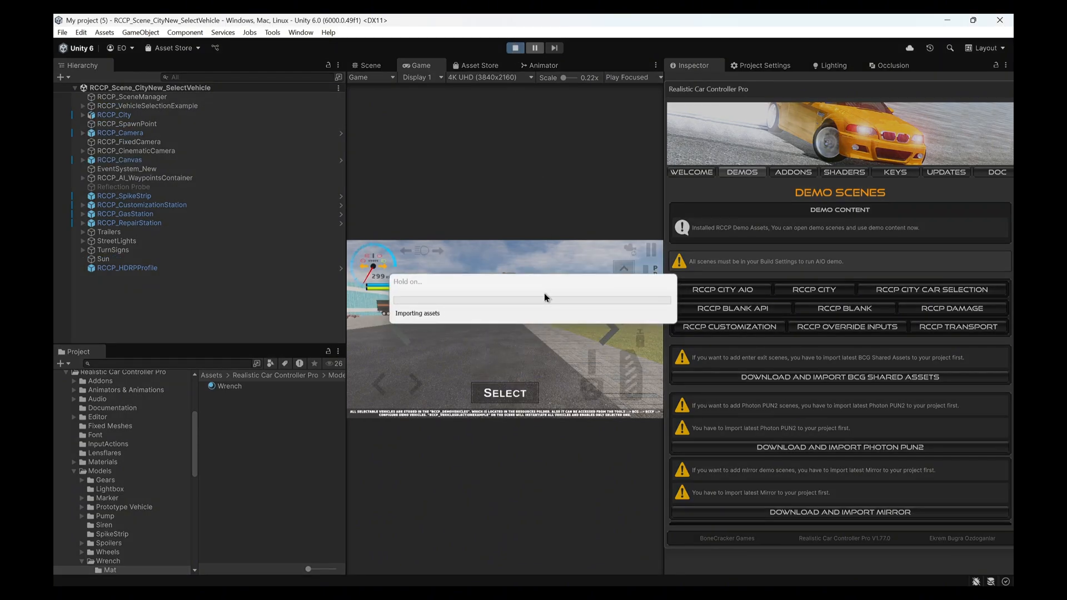